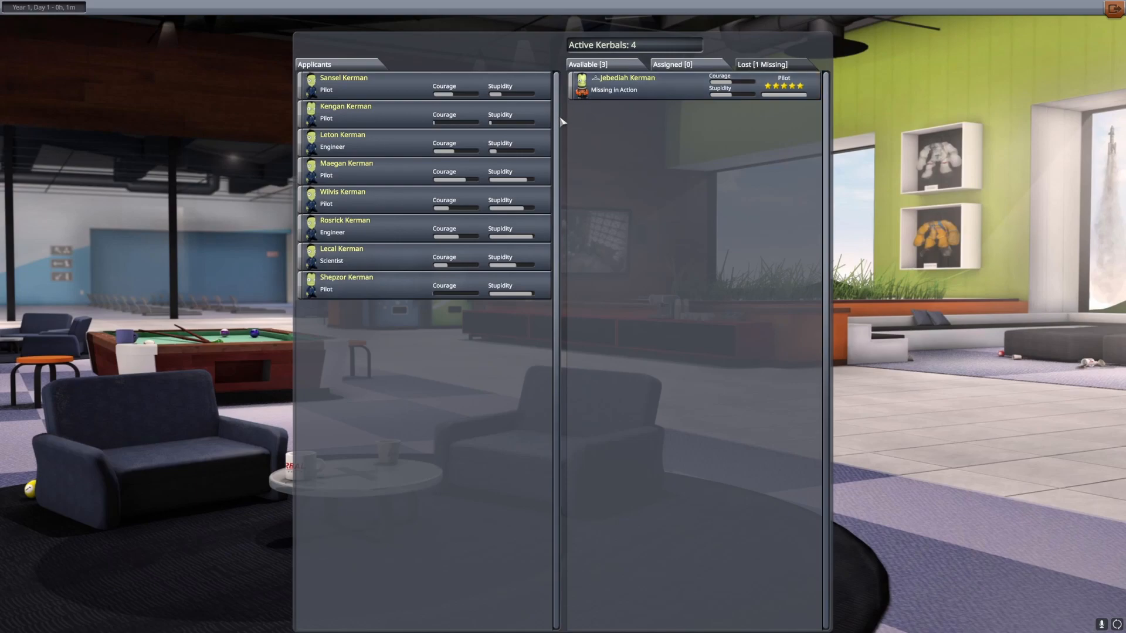
{"action": "mouse_move", "coordinate": [559, 218]}
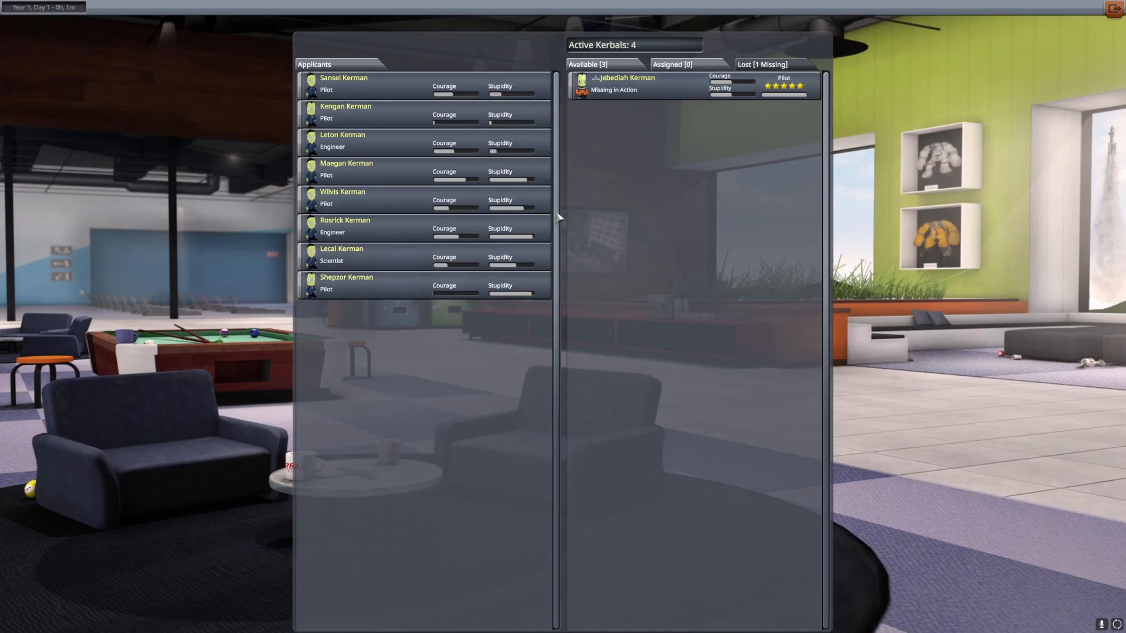
{"action": "mouse_move", "coordinate": [614, 175]}
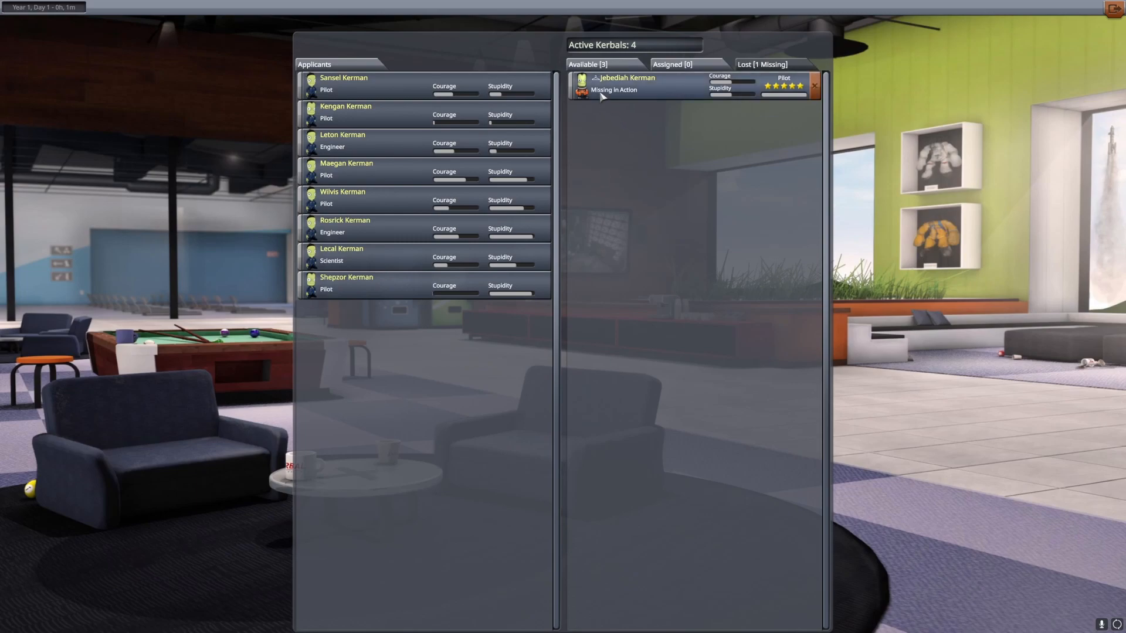
Remove Jebediah Kerman from the Lost list so he shows as K.I.A., then quit to the main menu.
{"action": "left_click", "coordinate": [588, 64]}
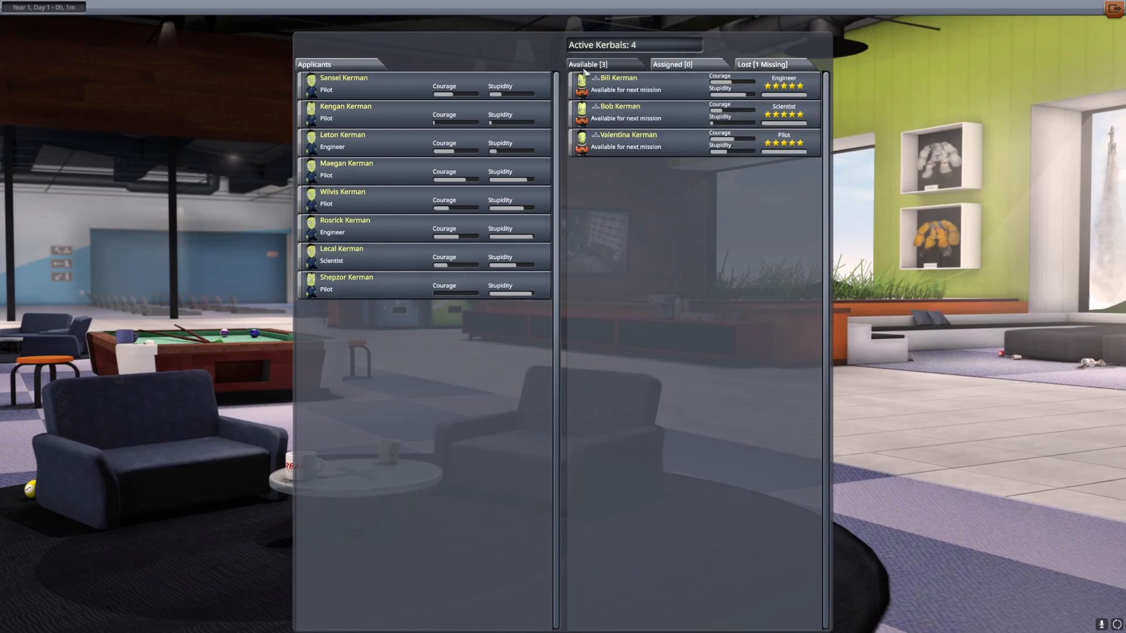
{"action": "left_click", "coordinate": [762, 64]}
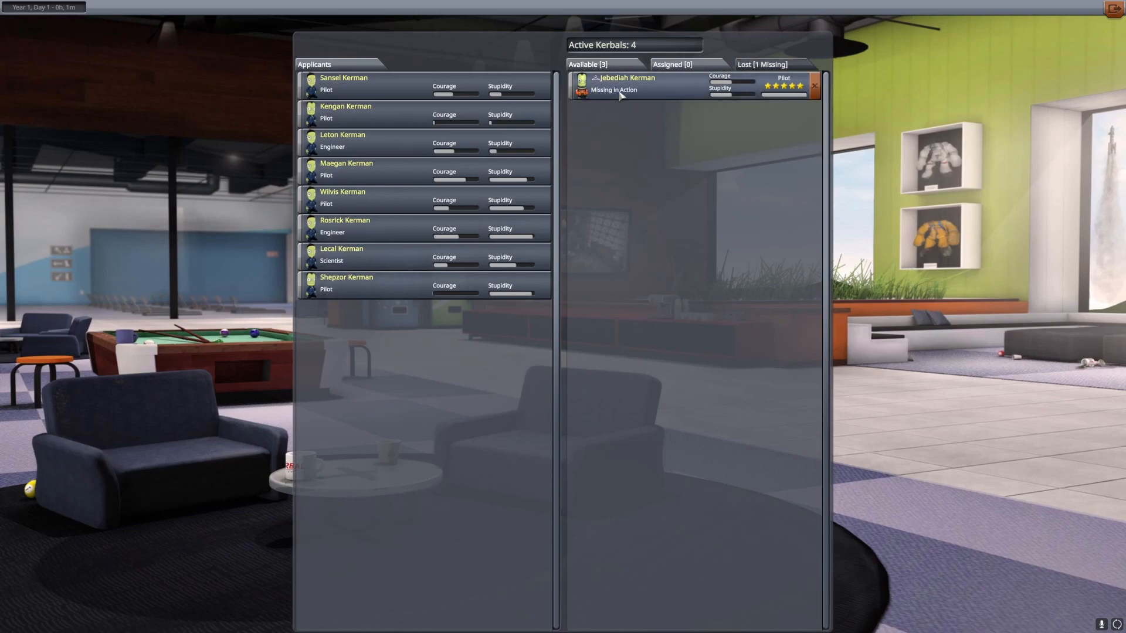
{"action": "left_click", "coordinate": [814, 87]}
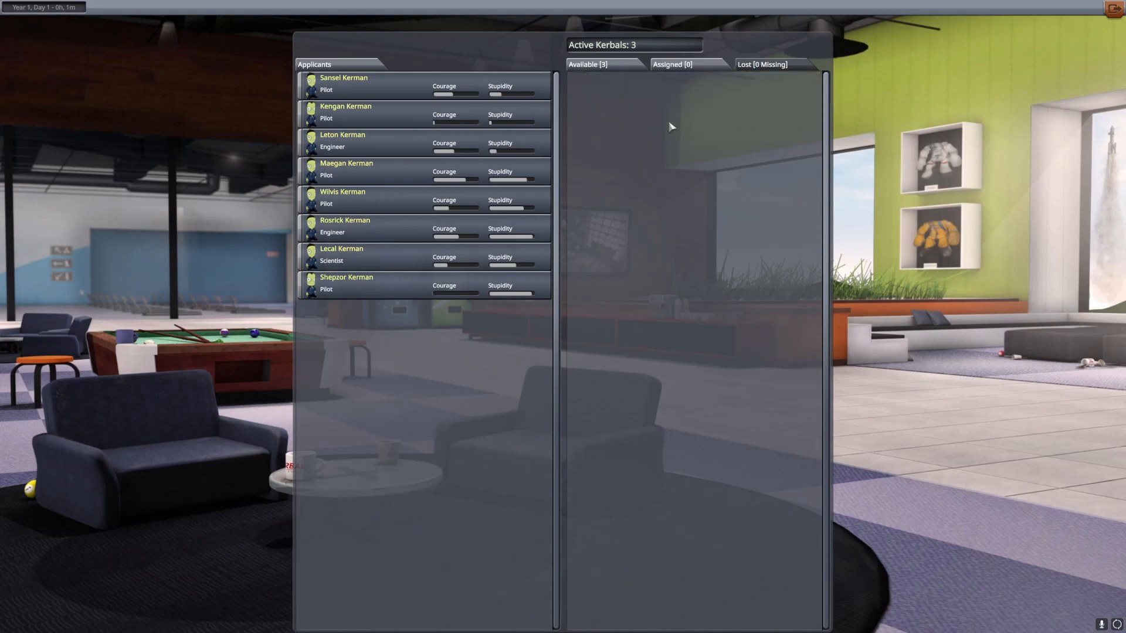
{"action": "mouse_move", "coordinate": [679, 72]}
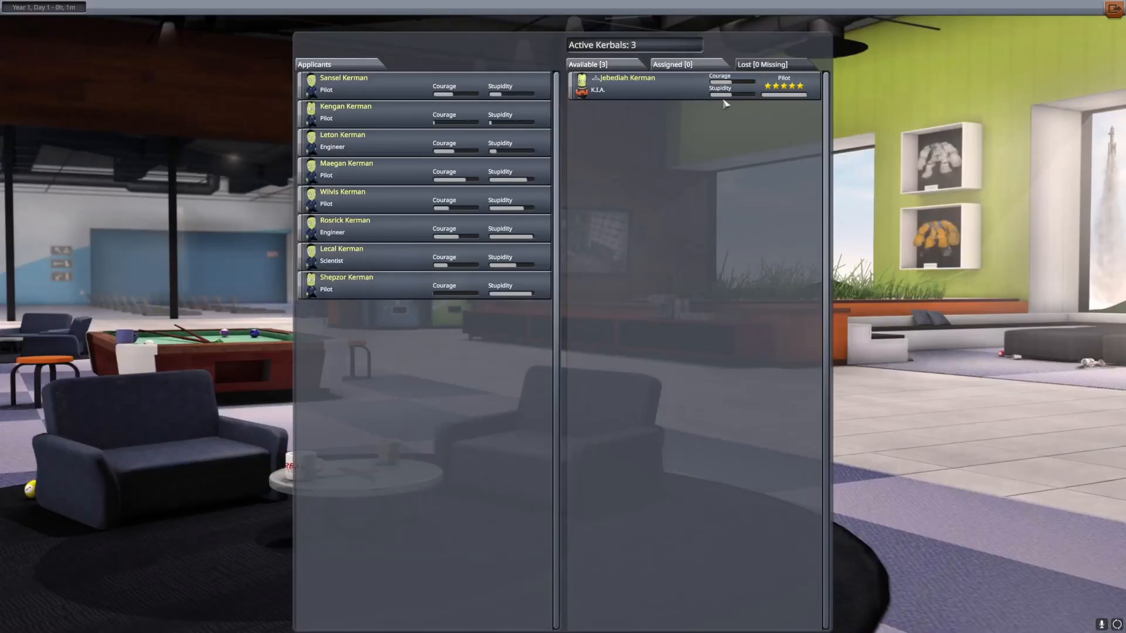
{"action": "mouse_move", "coordinate": [601, 92]}
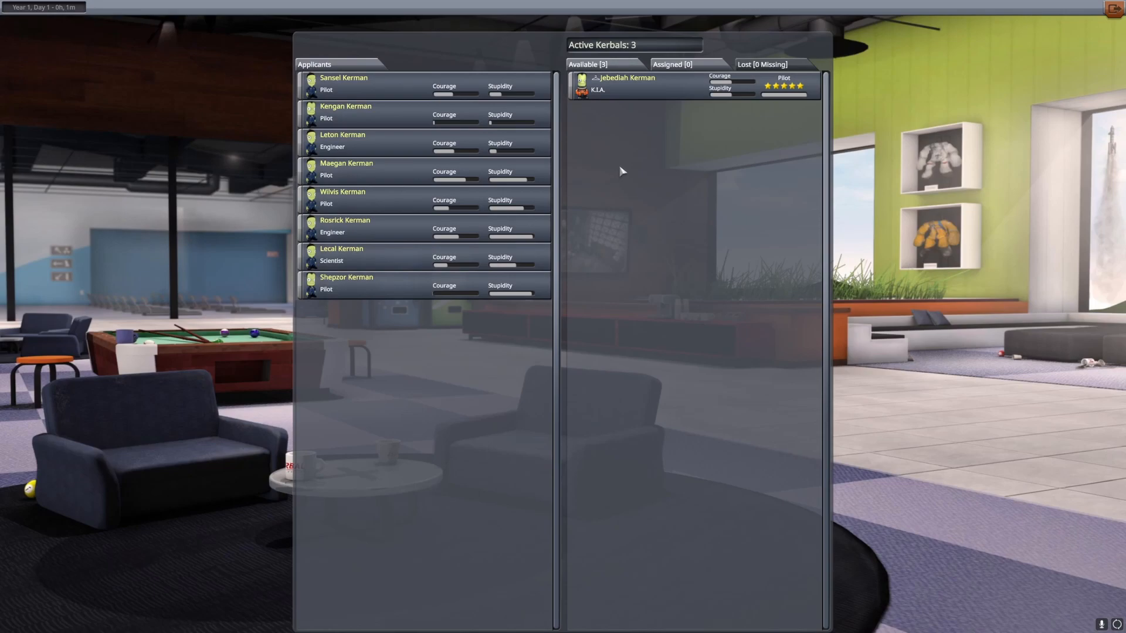
{"action": "mouse_move", "coordinate": [635, 137]}
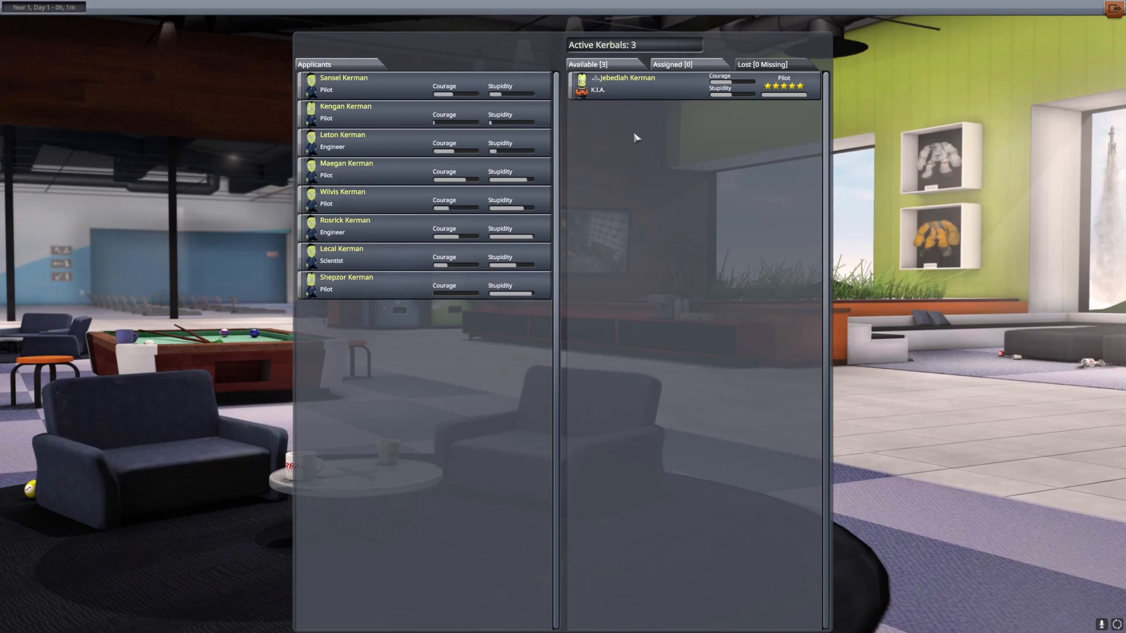
{"action": "mouse_move", "coordinate": [492, 414]}
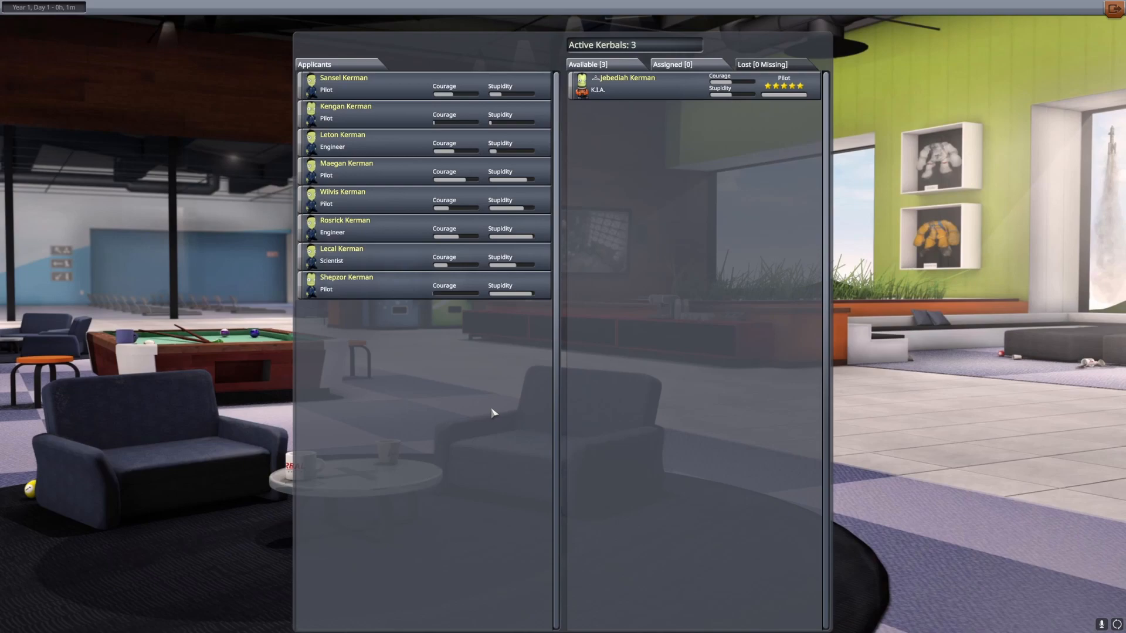
{"action": "mouse_move", "coordinate": [1085, 20]}
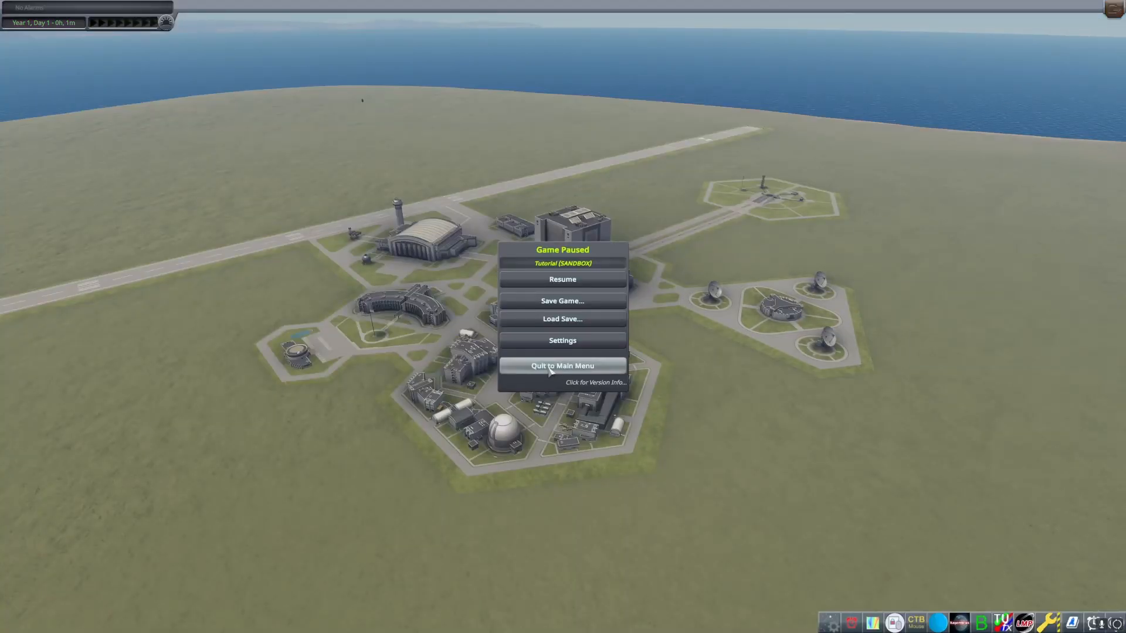
{"action": "left_click", "coordinate": [562, 366]}
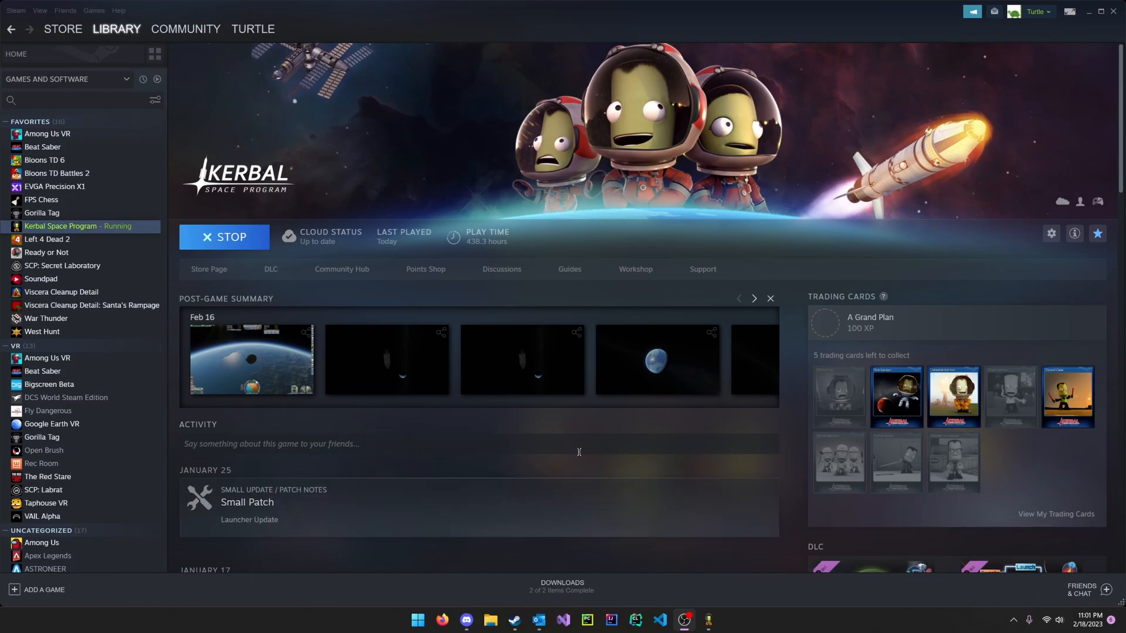
{"action": "mouse_move", "coordinate": [424, 401]}
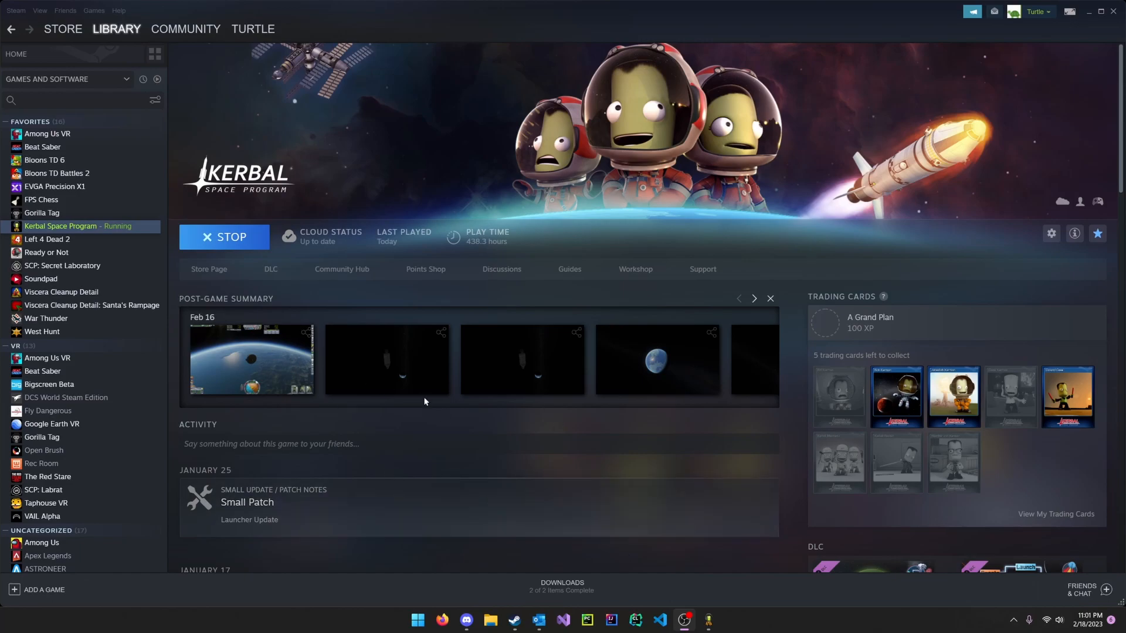
{"action": "mouse_move", "coordinate": [261, 345]}
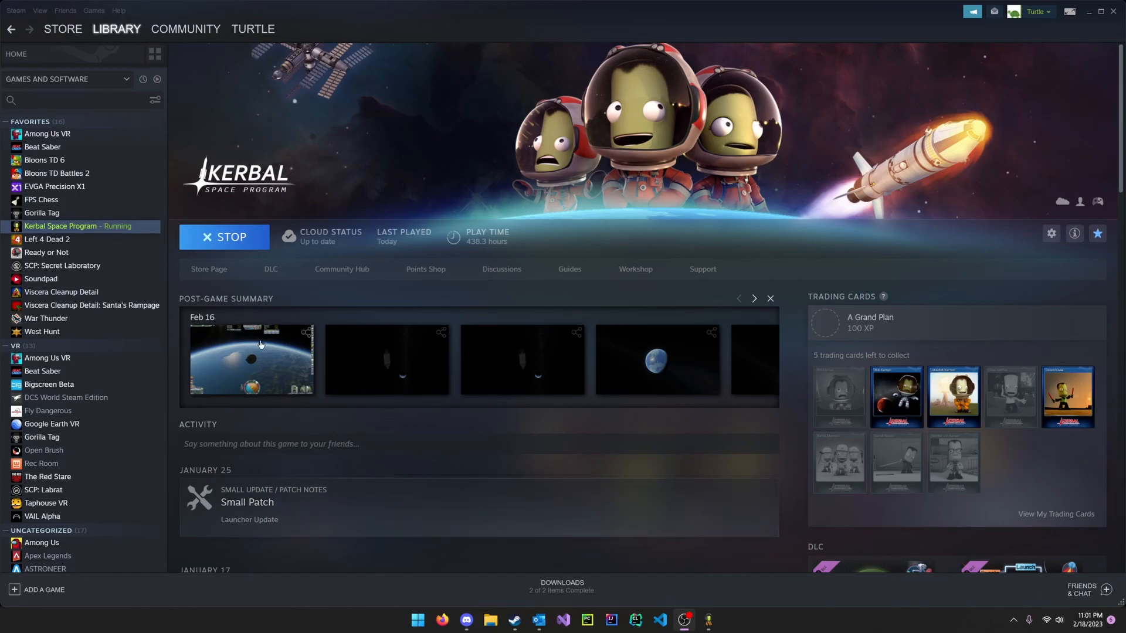
Browse Kerbal Space Program's local installation files from the Steam library.
{"action": "right_click", "coordinate": [78, 226]}
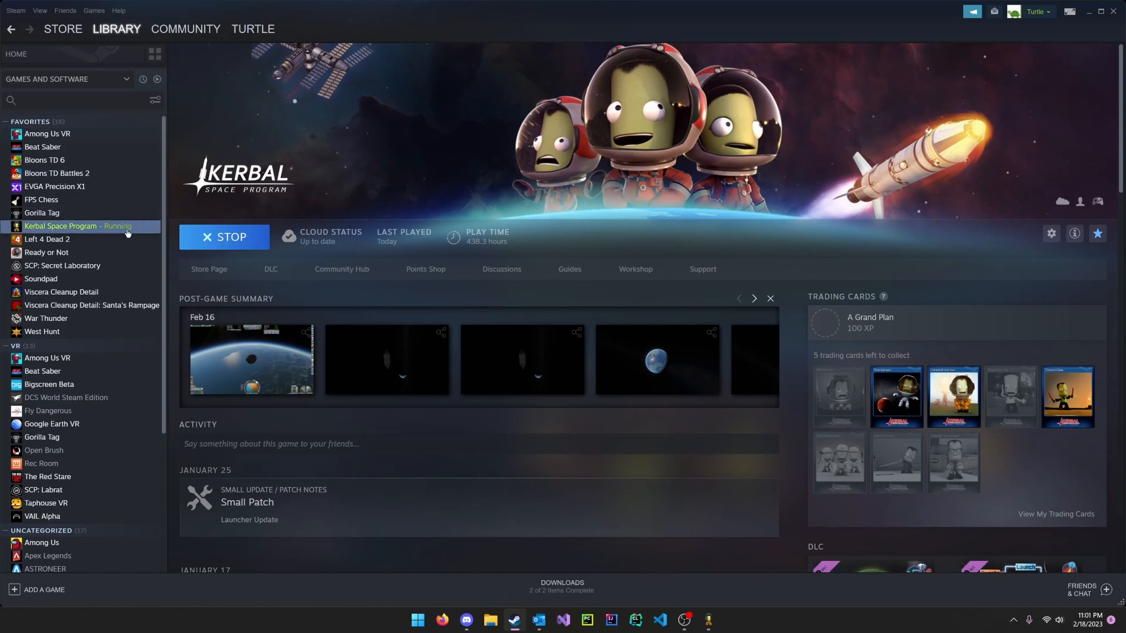
{"action": "right_click", "coordinate": [78, 226]}
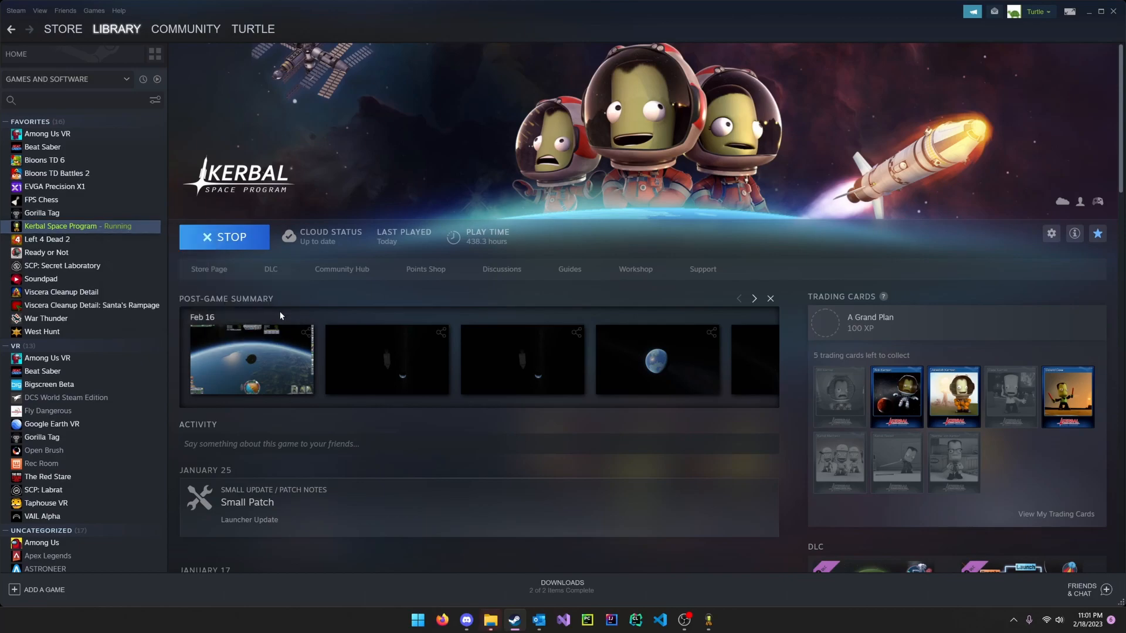
{"action": "left_click", "coordinate": [490, 619]}
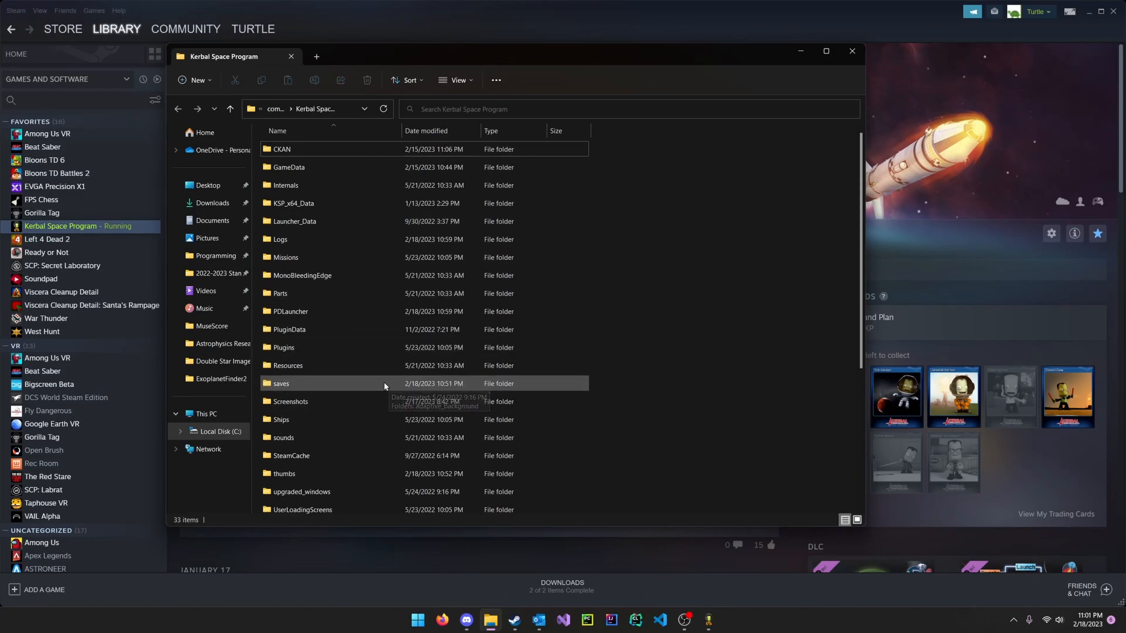
{"action": "mouse_move", "coordinate": [280, 382]}
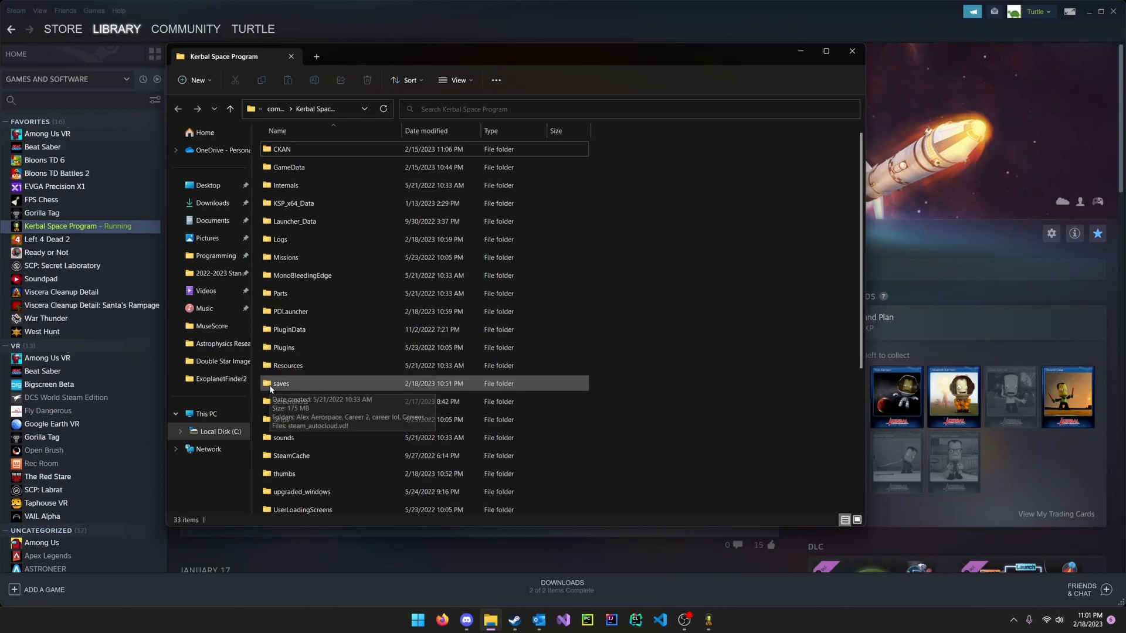
Navigate into saves > Tutorial and select the persistent.sfs file.
{"action": "double_click", "coordinate": [280, 382]}
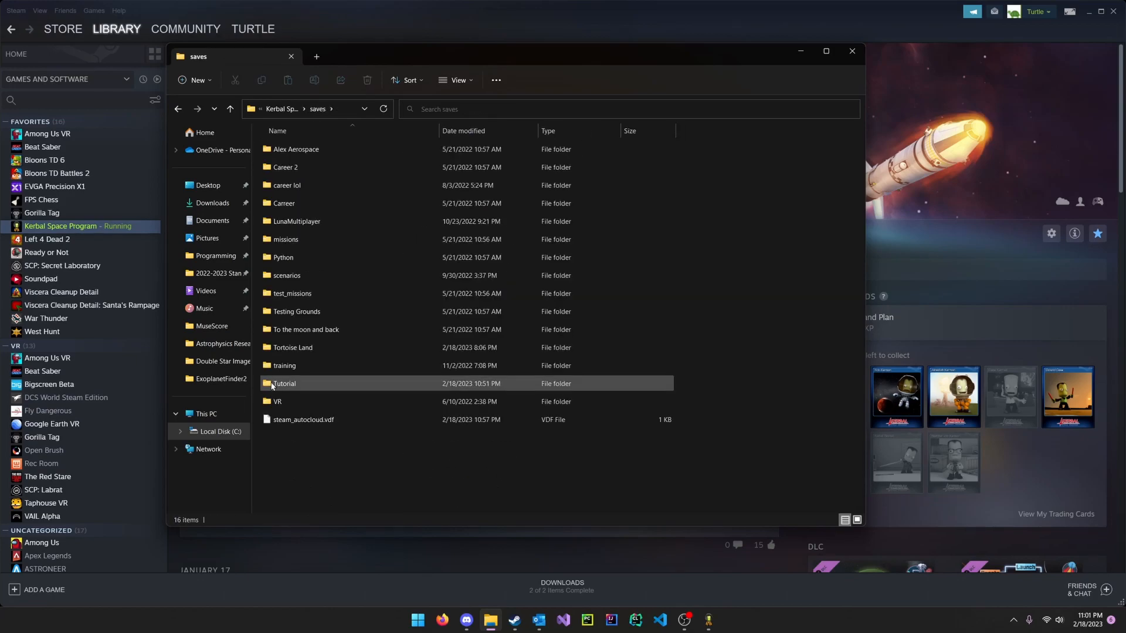
{"action": "mouse_move", "coordinate": [284, 383]}
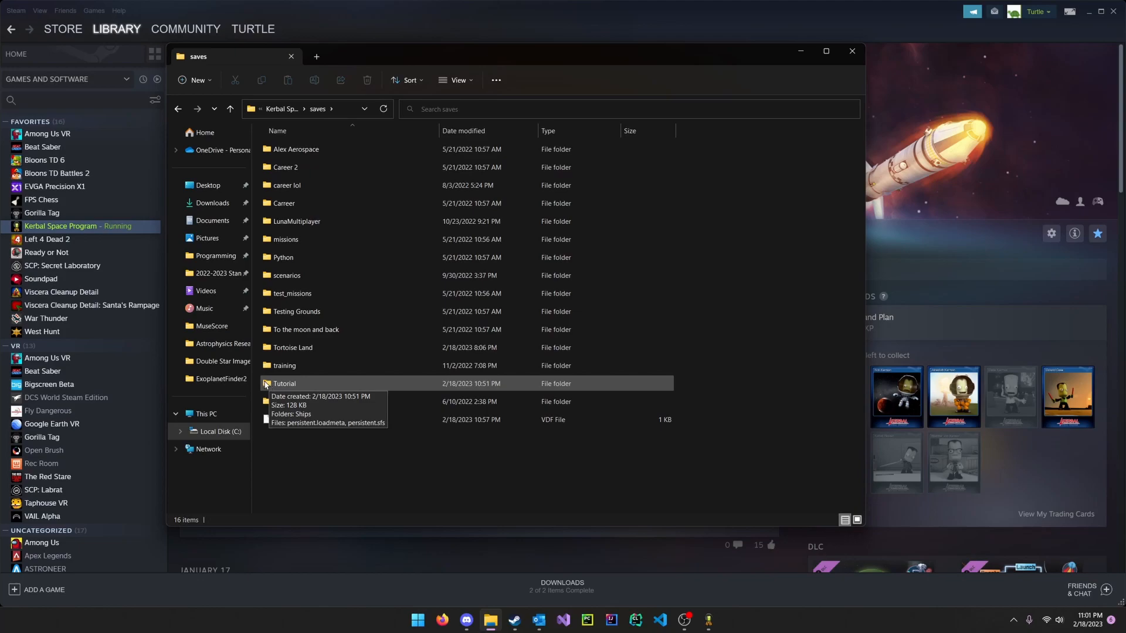
{"action": "mouse_move", "coordinate": [276, 385]}
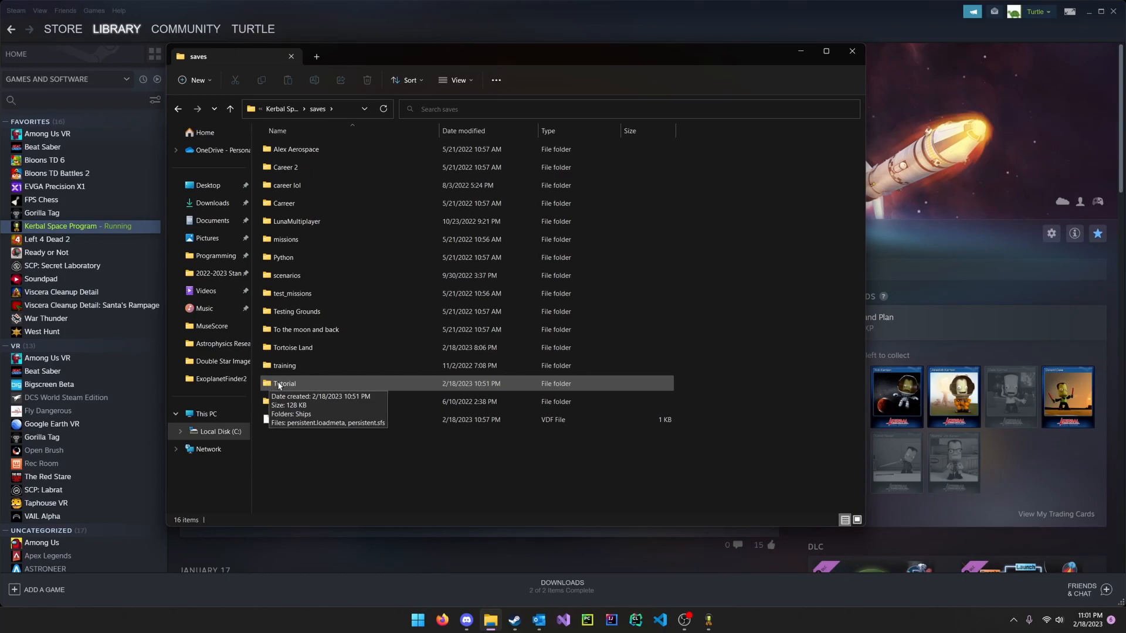
{"action": "double_click", "coordinate": [283, 384]}
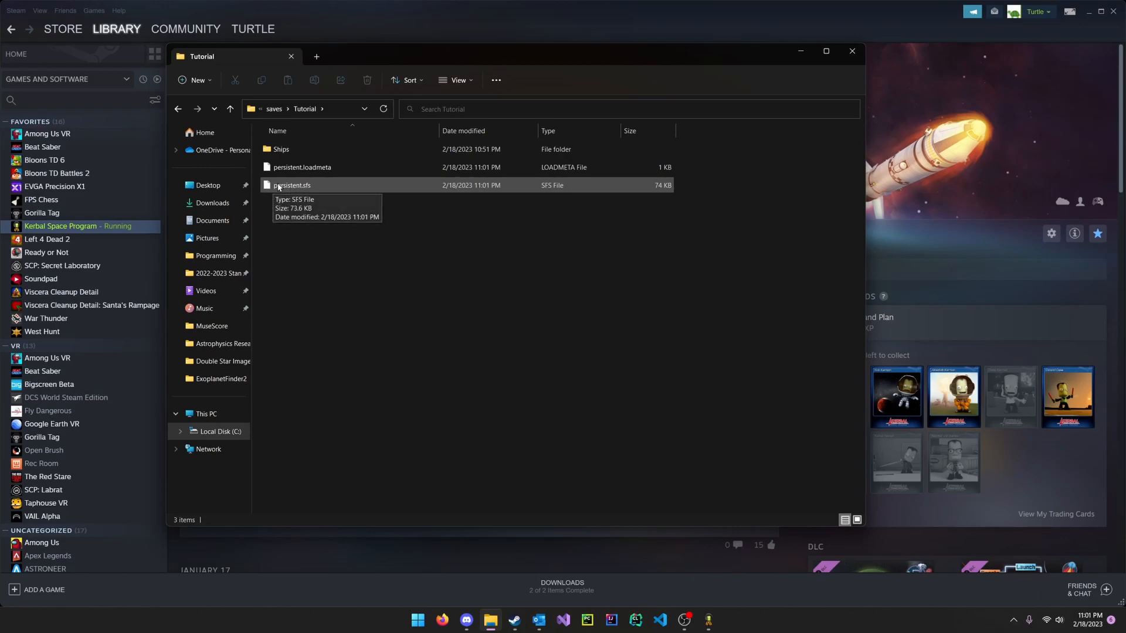
{"action": "left_click", "coordinate": [292, 189]}
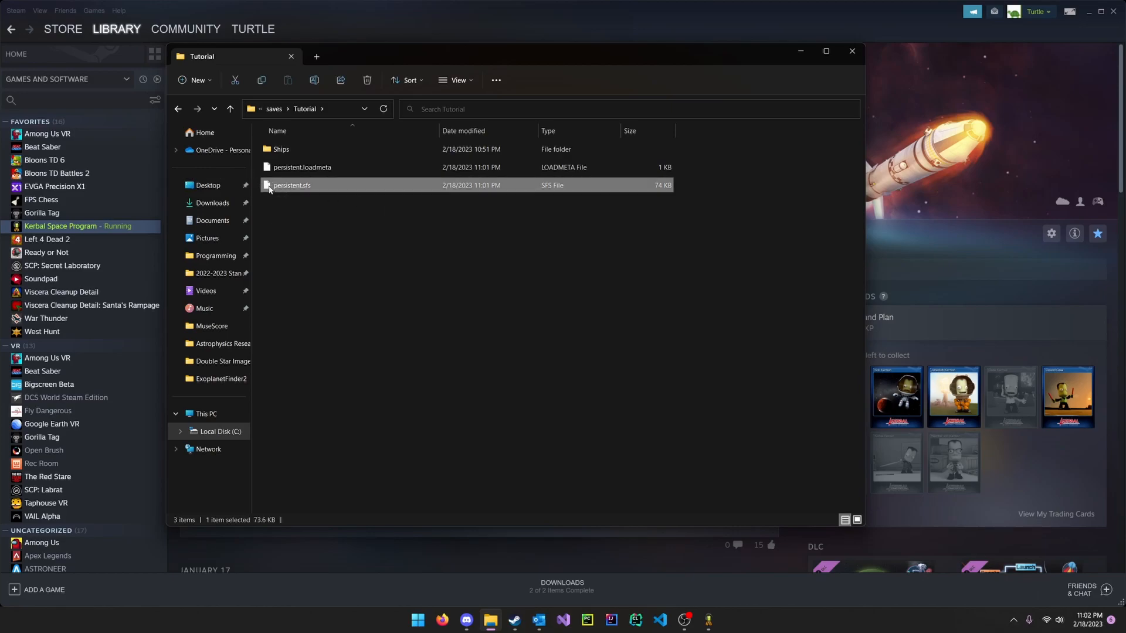
Open persistent.sfs with Notepad via Open with > Choose another app.
{"action": "right_click", "coordinate": [292, 185]}
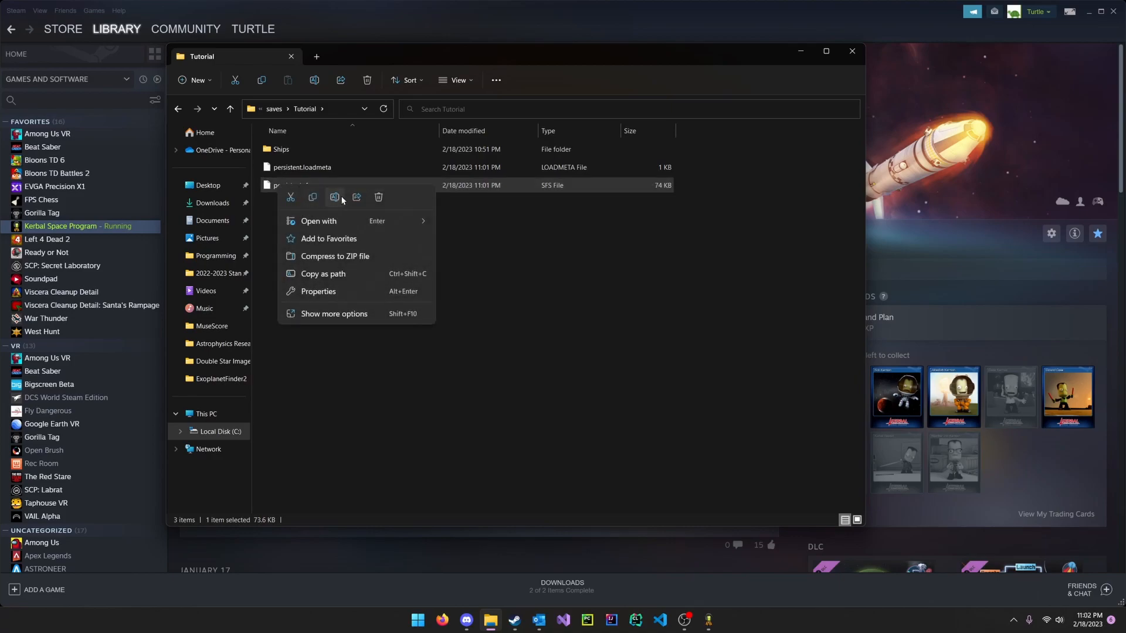
{"action": "left_click", "coordinate": [319, 222]}
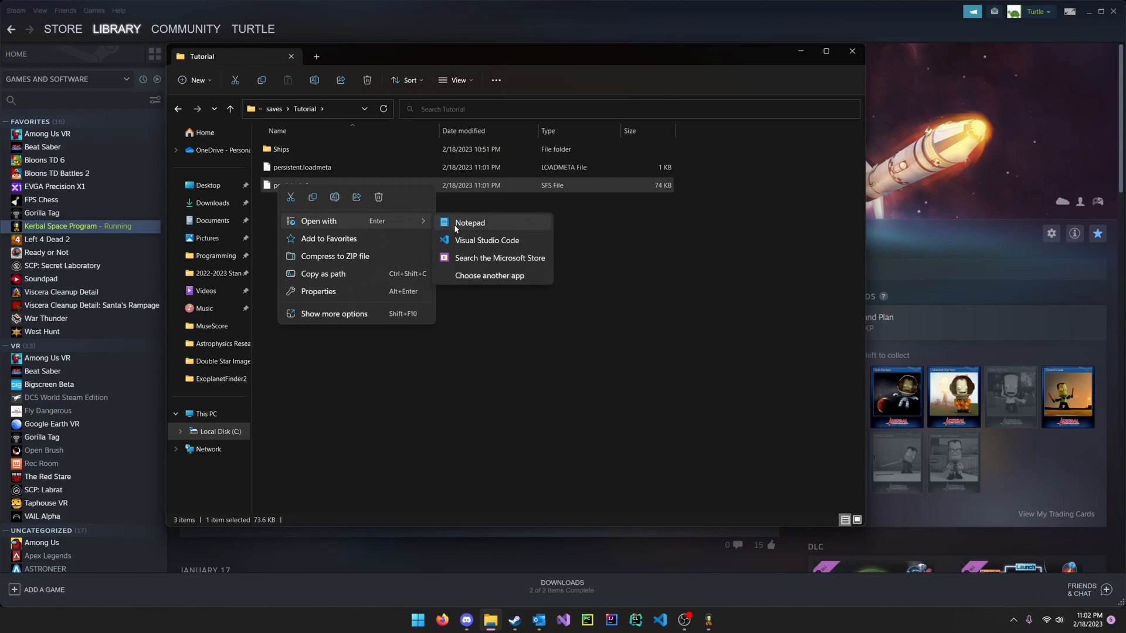
{"action": "mouse_move", "coordinate": [471, 282]}
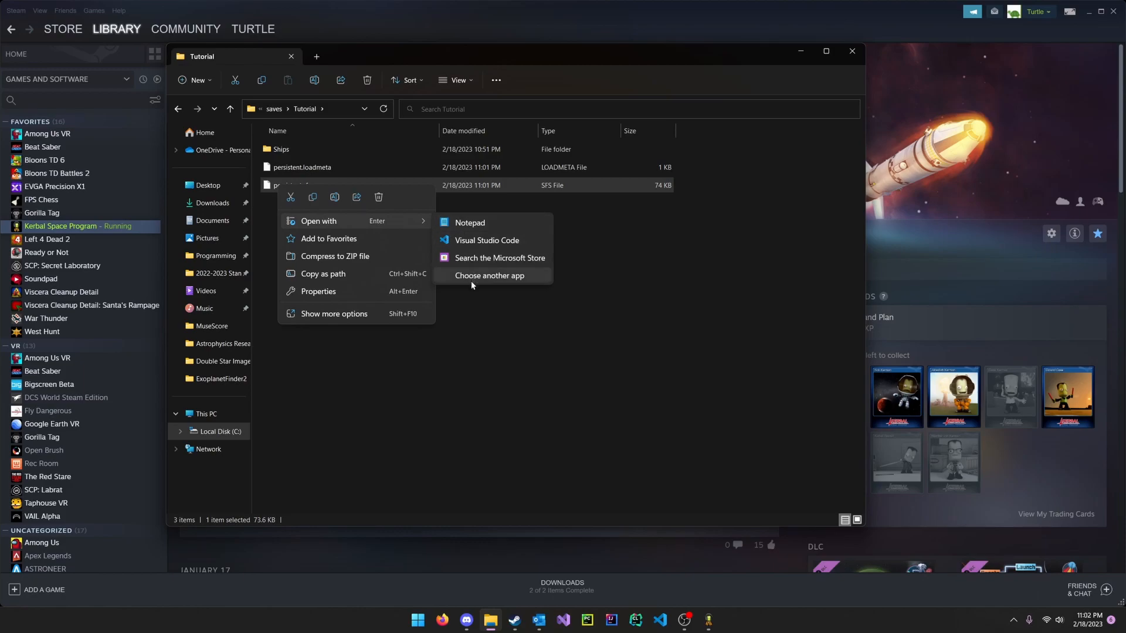
{"action": "left_click", "coordinate": [489, 280]}
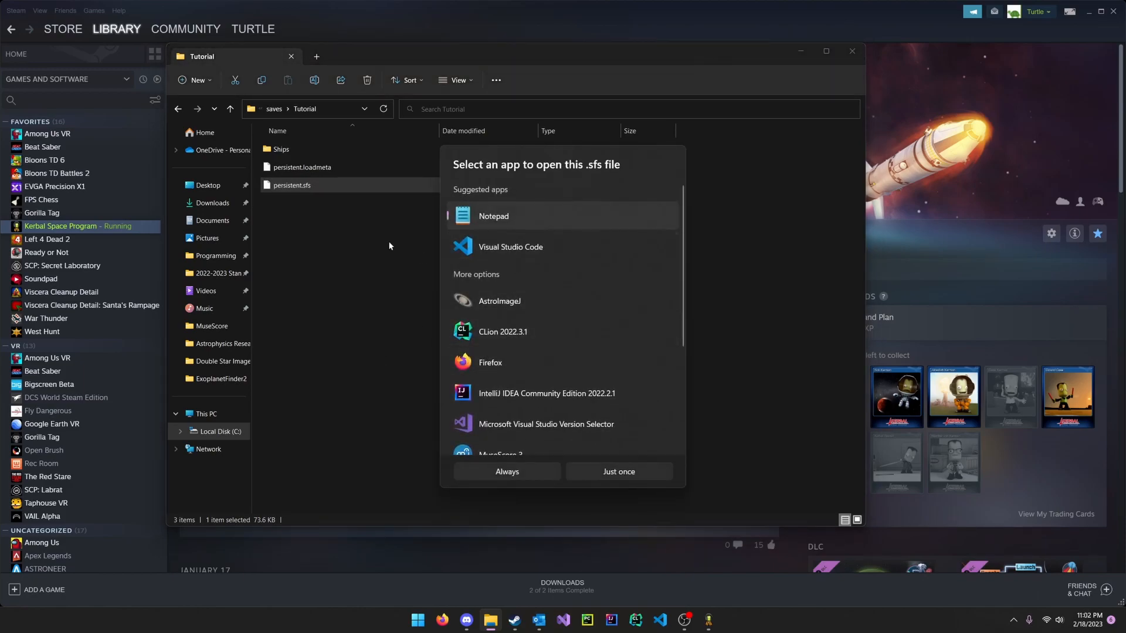
{"action": "left_click", "coordinate": [619, 472]}
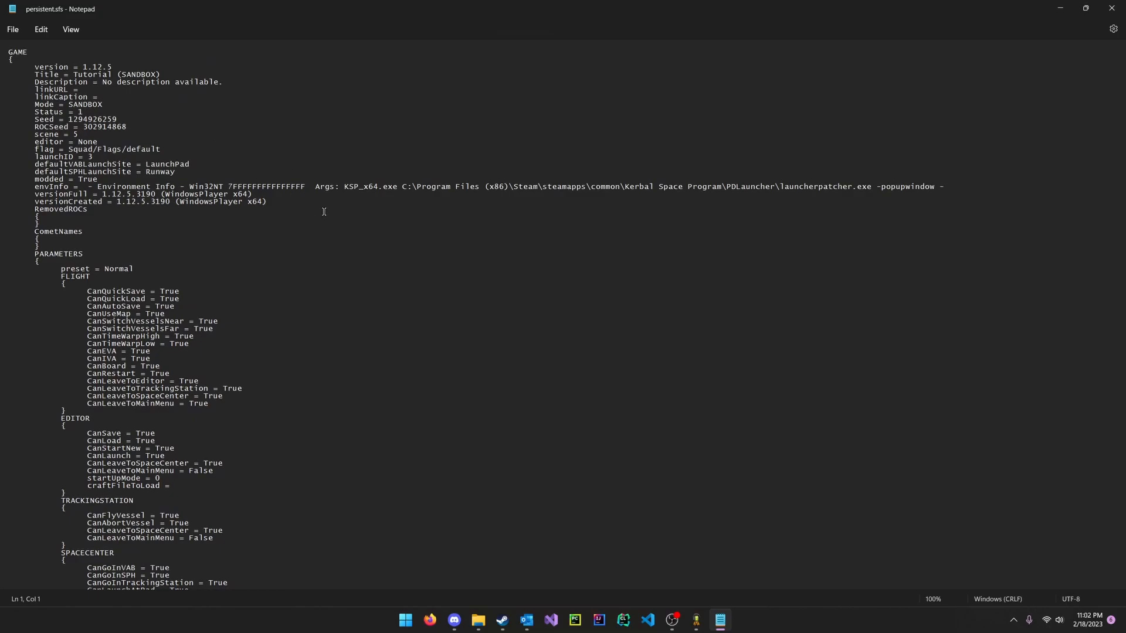
Search for KERBAL and navigate to Jebediah Kerman's ROSTER entry.
{"action": "type", "text": "KERBAL"}
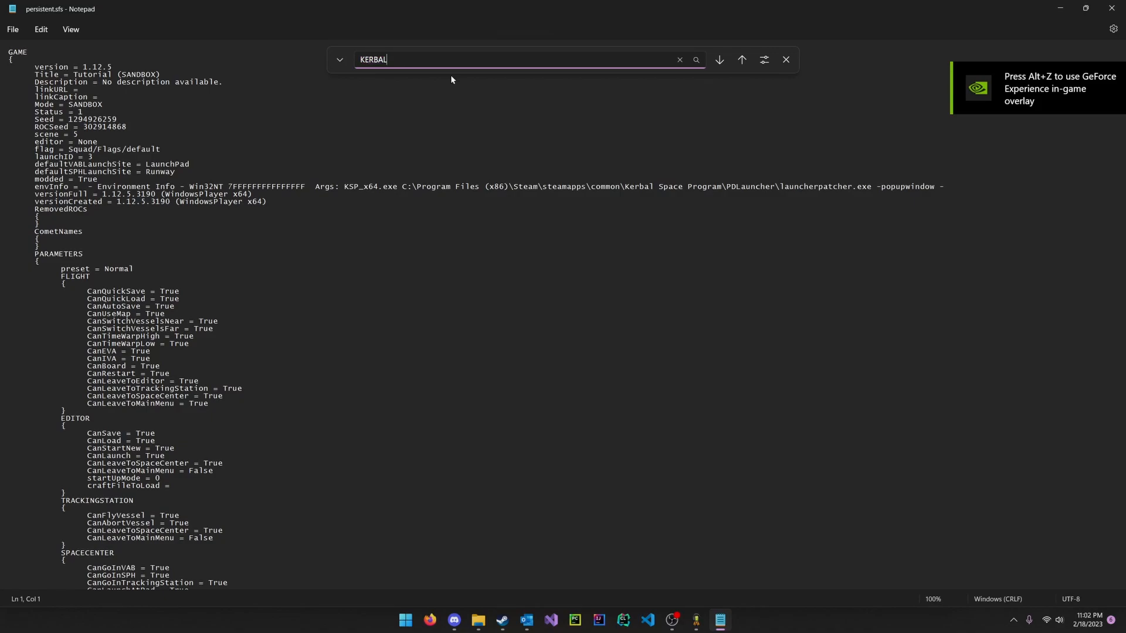
{"action": "left_click", "coordinate": [717, 60]}
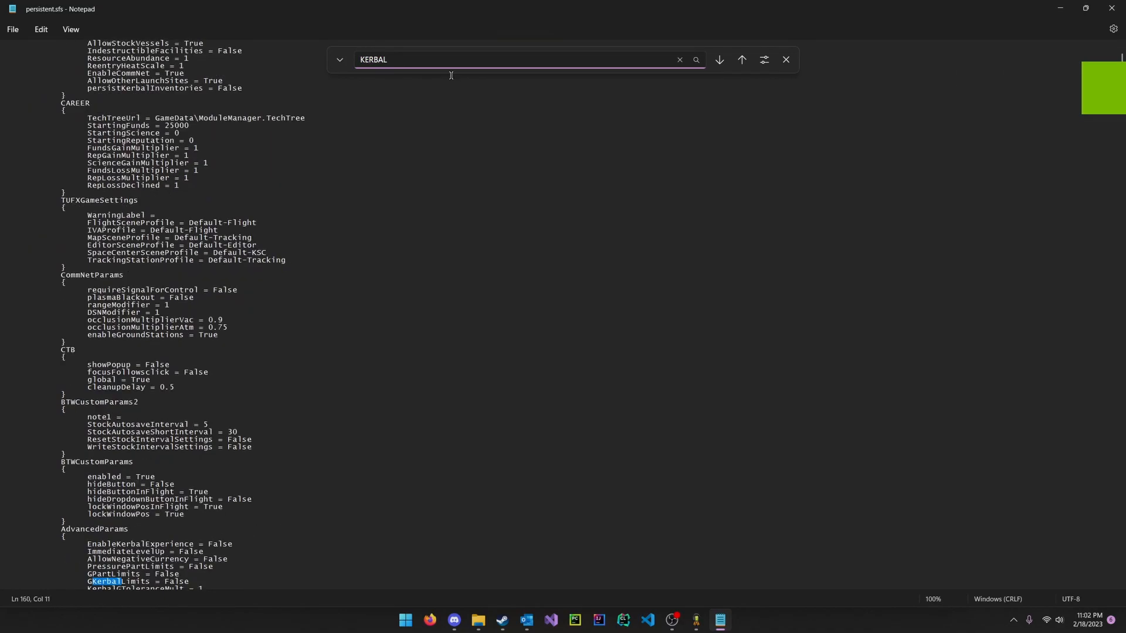
{"action": "left_click", "coordinate": [718, 60]}
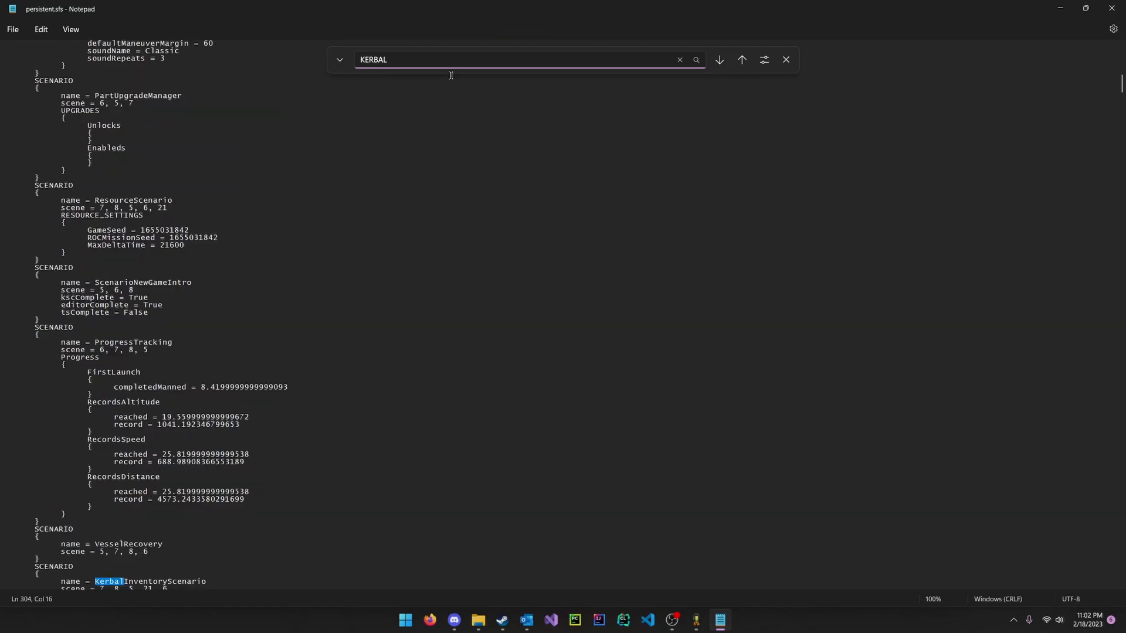
{"action": "left_click", "coordinate": [719, 59]}
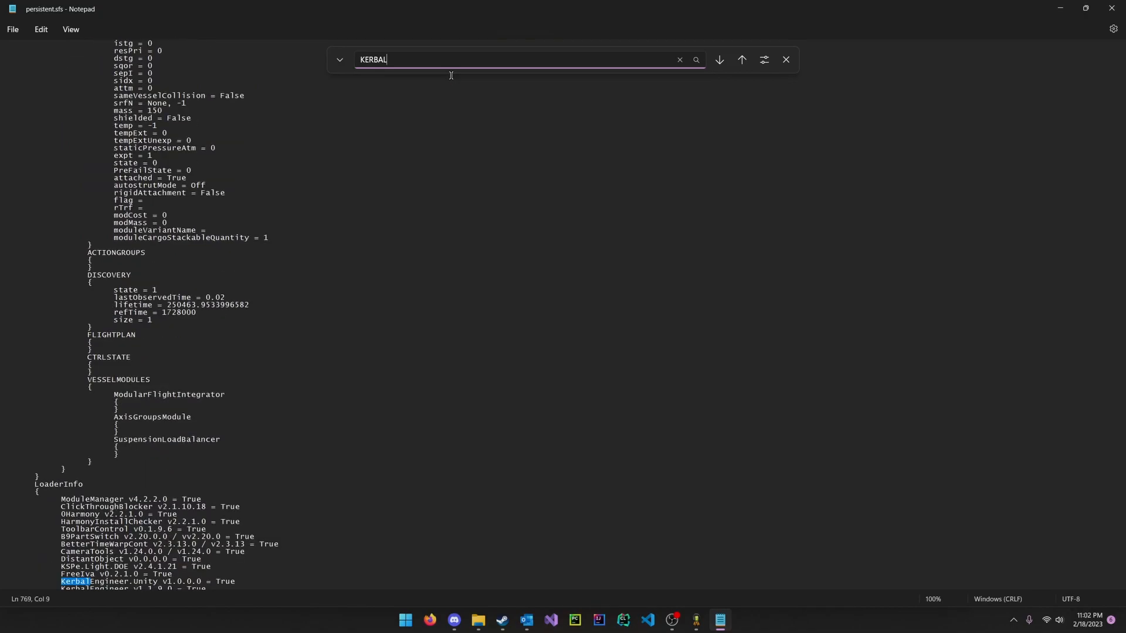
{"action": "left_click", "coordinate": [718, 60]}
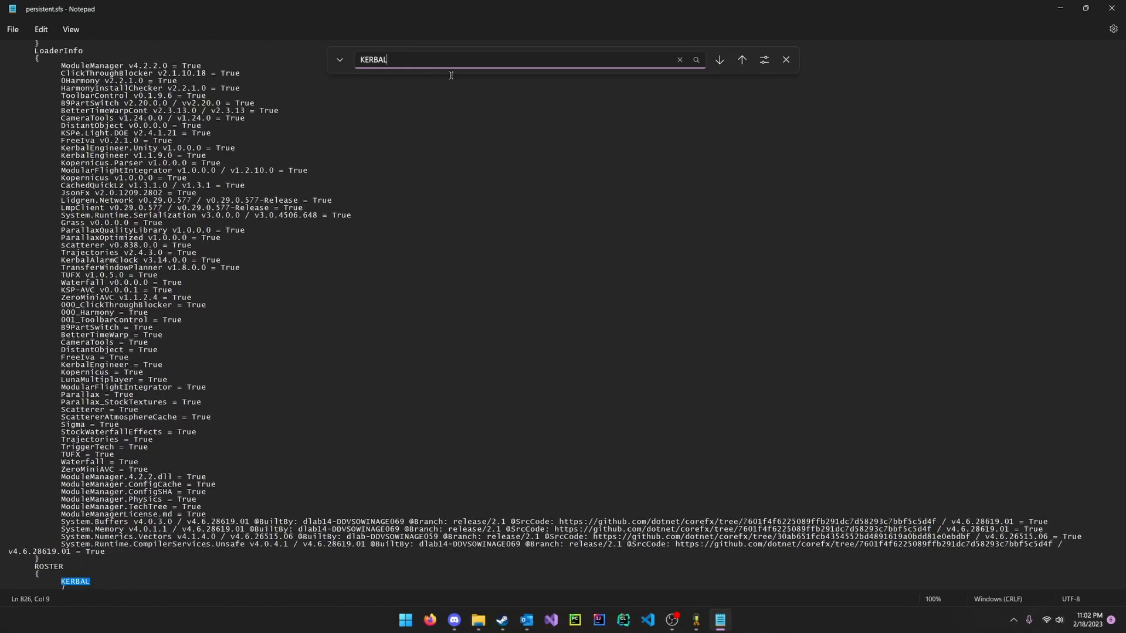
{"action": "scroll", "scroll_direction": "down", "scroll_amount": 3}
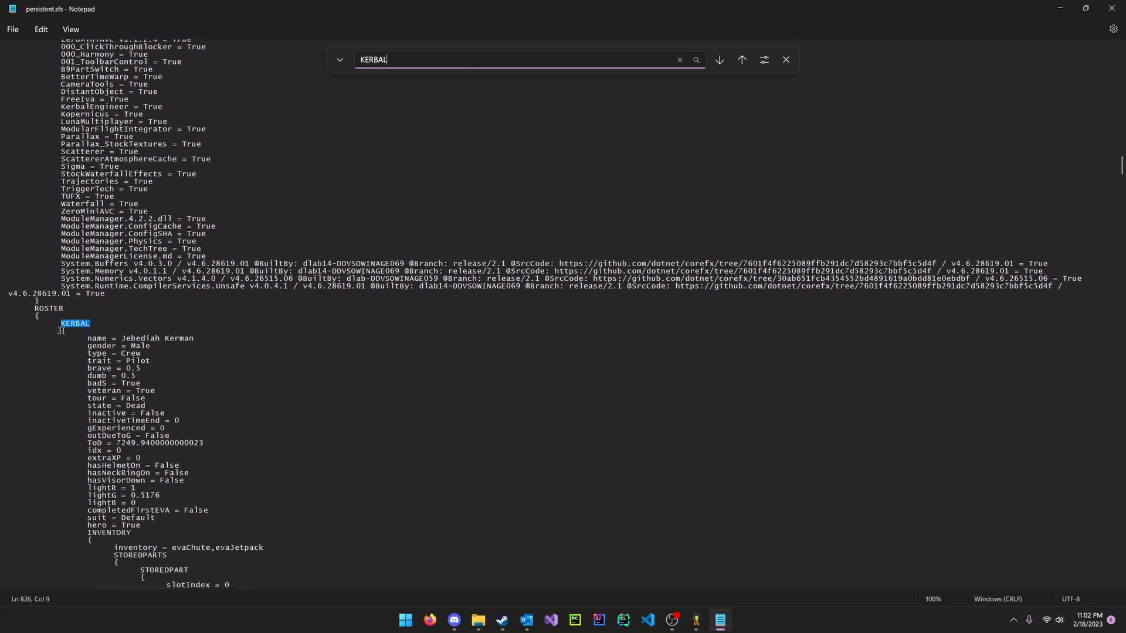
{"action": "scroll", "scroll_direction": "down", "scroll_amount": 3}
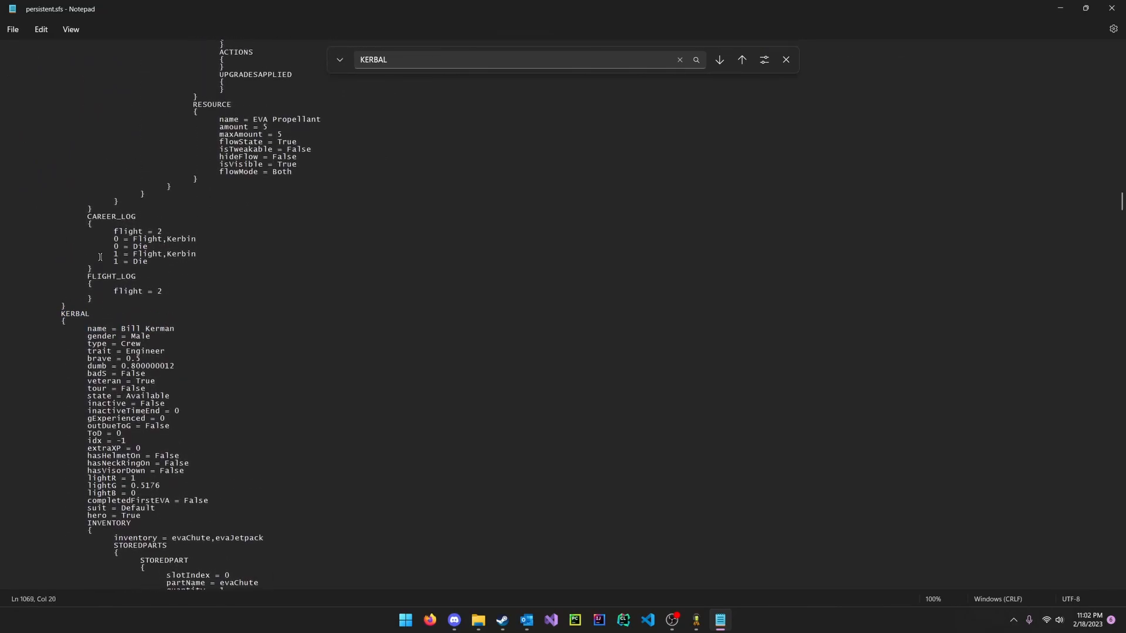
{"action": "left_click", "coordinate": [742, 60]}
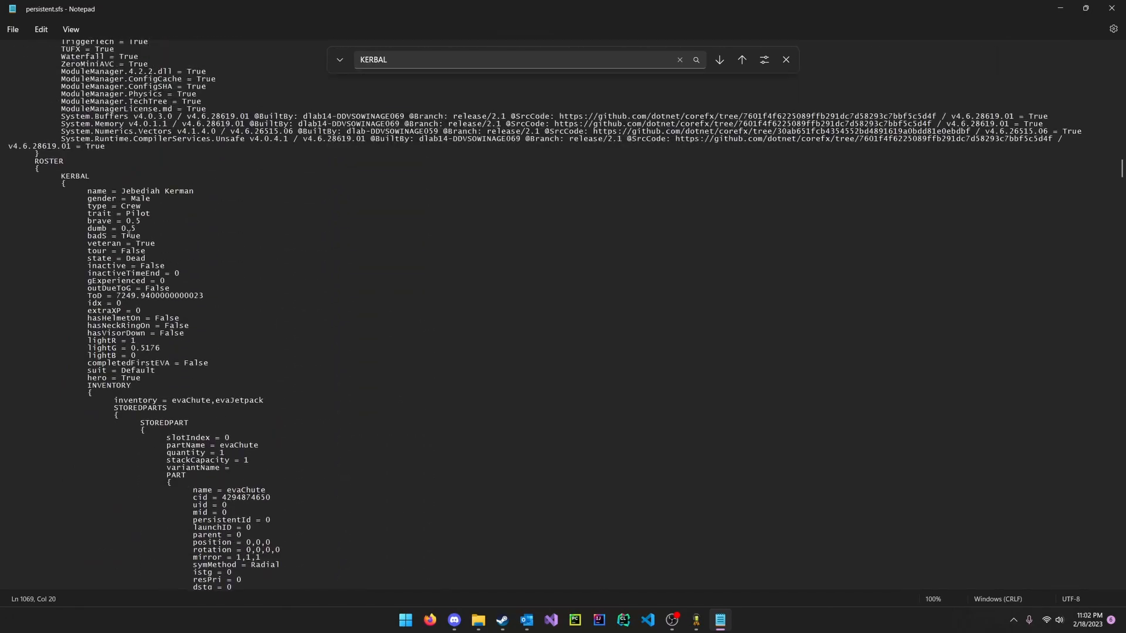
{"action": "left_click", "coordinate": [718, 60]}
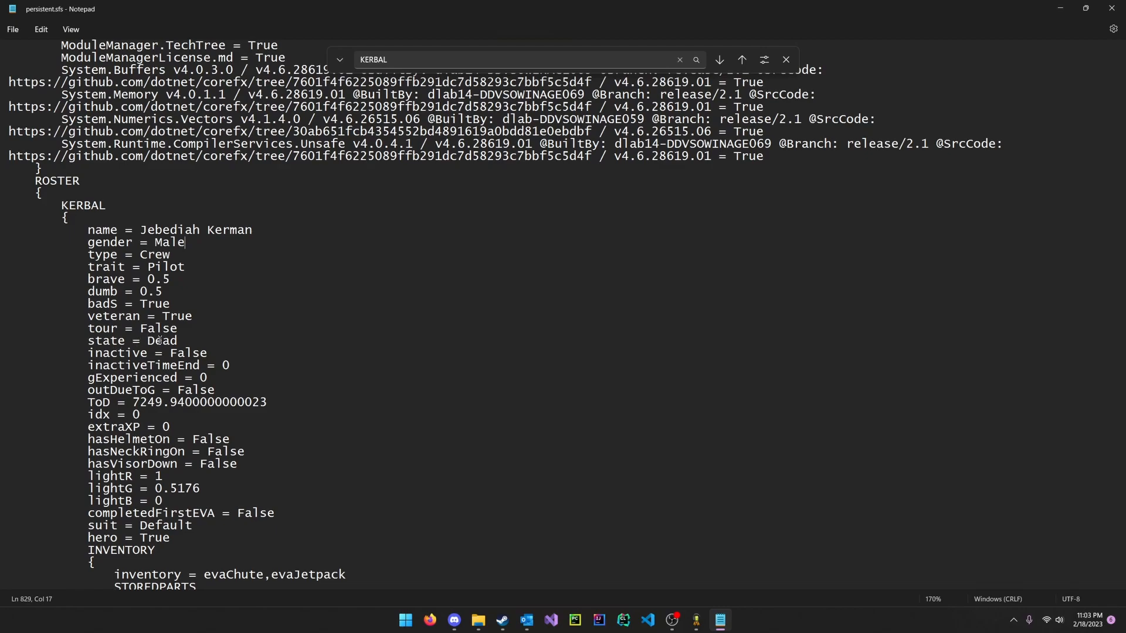
Change Jebediah's state from Dead to Available and set his ToD to 0.
{"action": "double_click", "coordinate": [160, 340]}
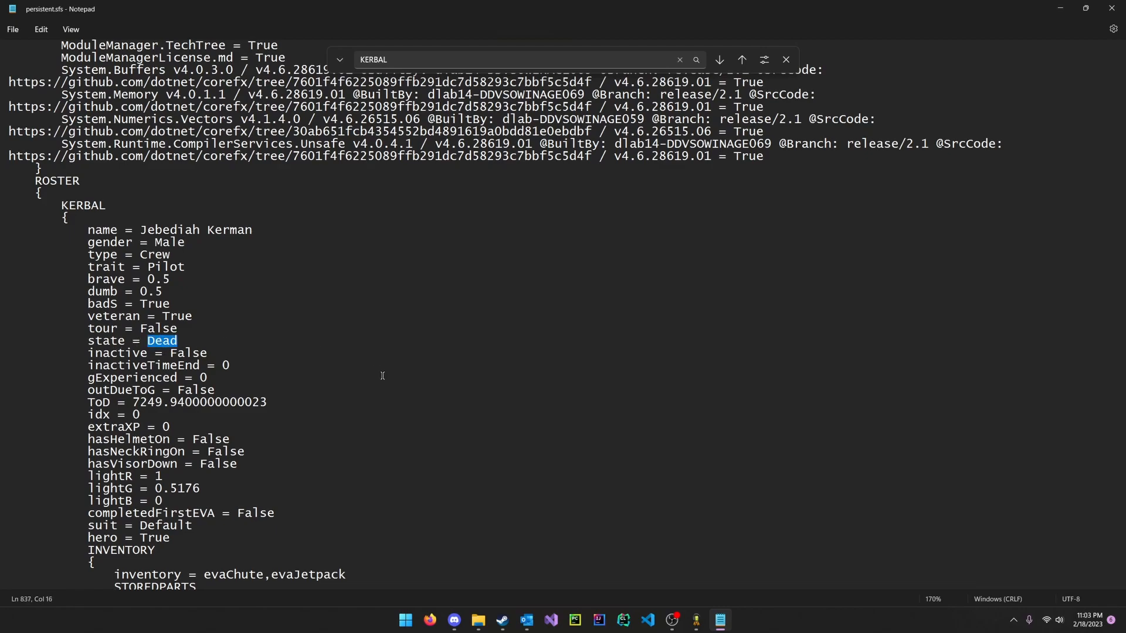
{"action": "type", "text": "Available"}
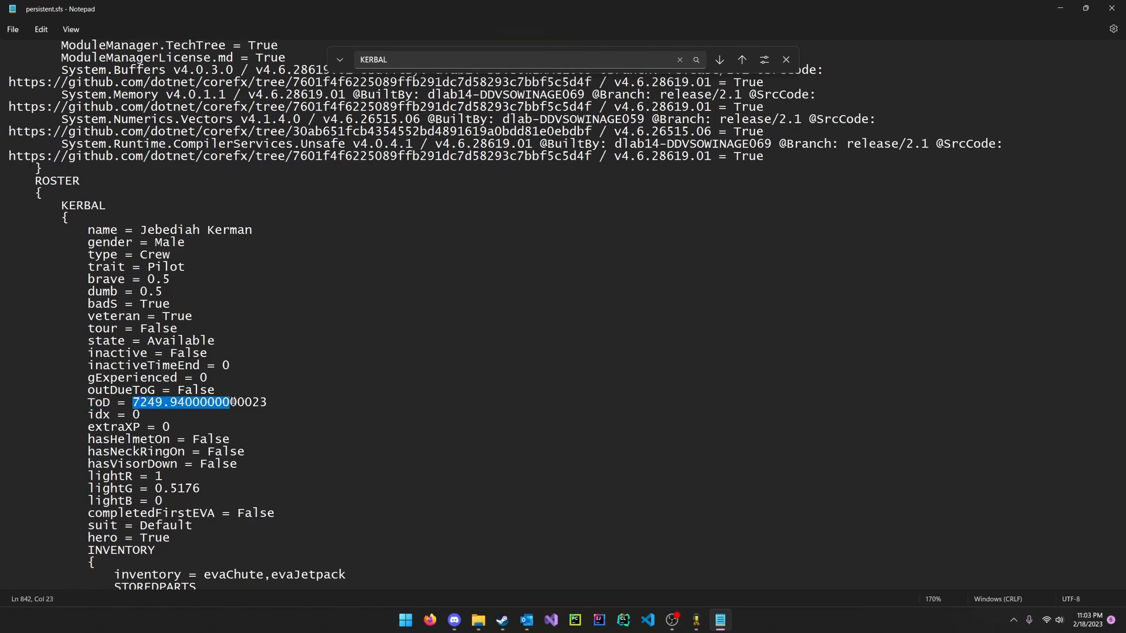
{"action": "type", "text": "0"}
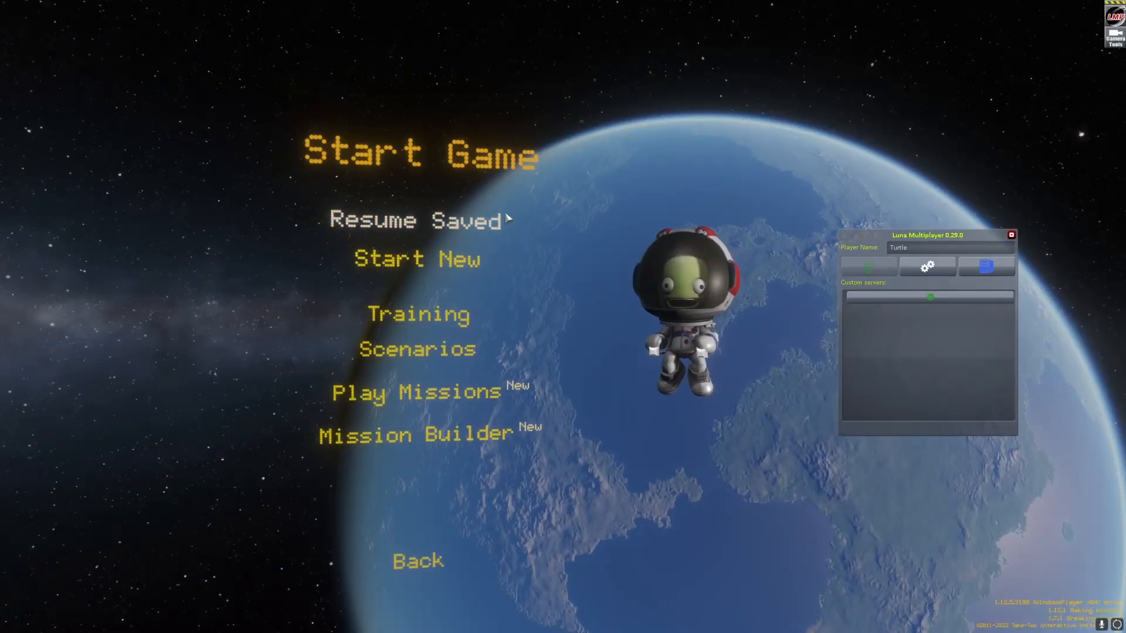
Resume the saved game so Jebediah Kerman appears among the available astronauts.
{"action": "left_click", "coordinate": [416, 220]}
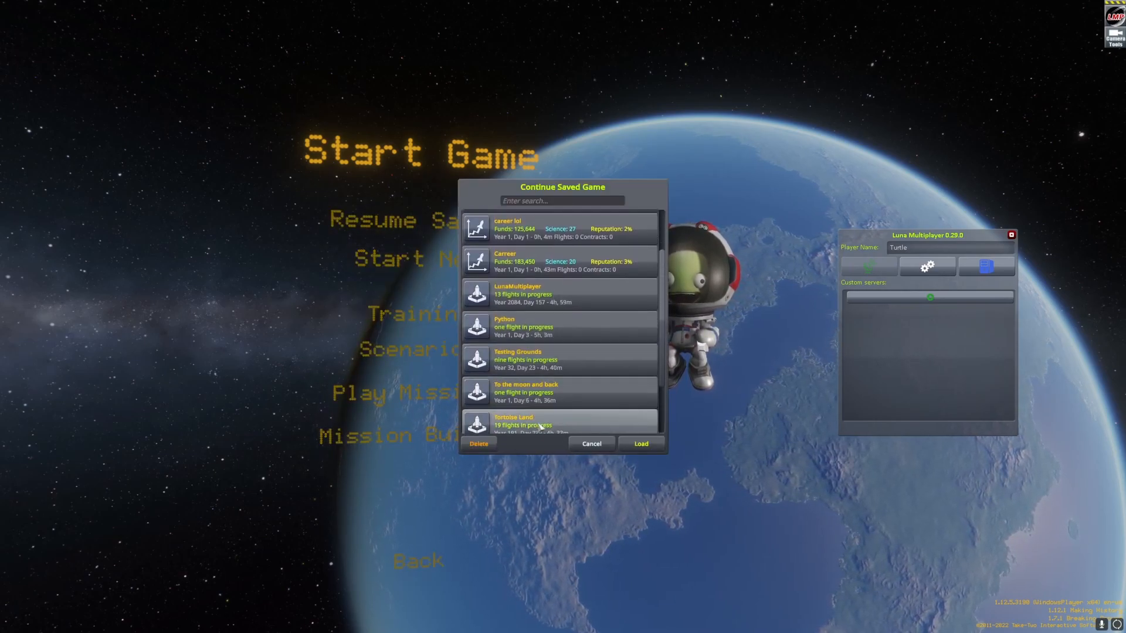
{"action": "left_click", "coordinate": [639, 443]}
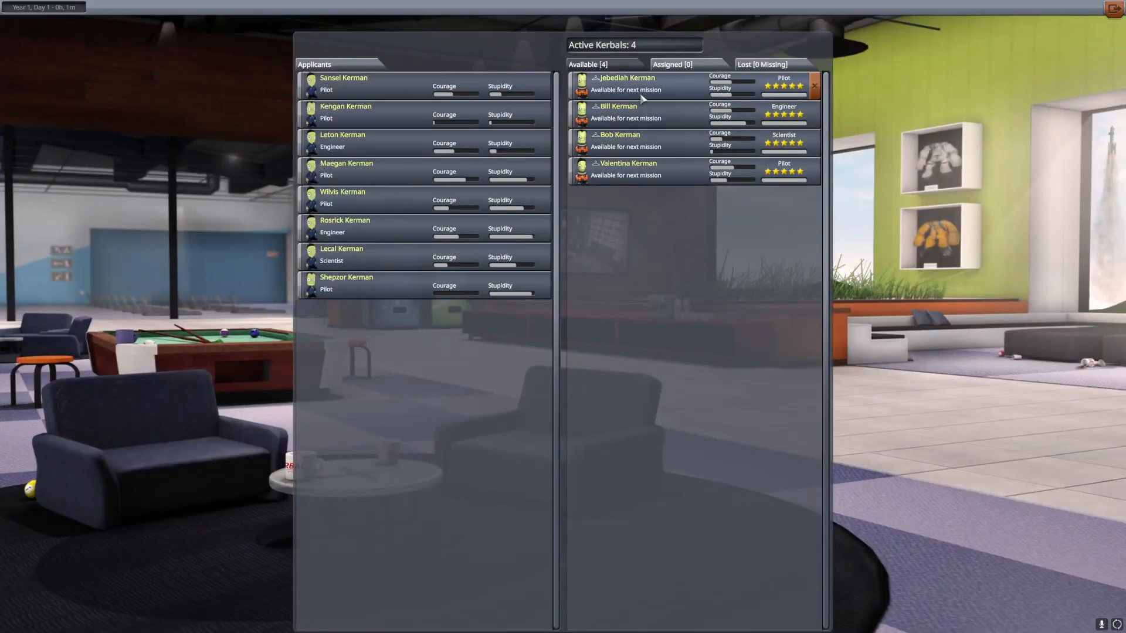
{"action": "mouse_move", "coordinate": [646, 98]}
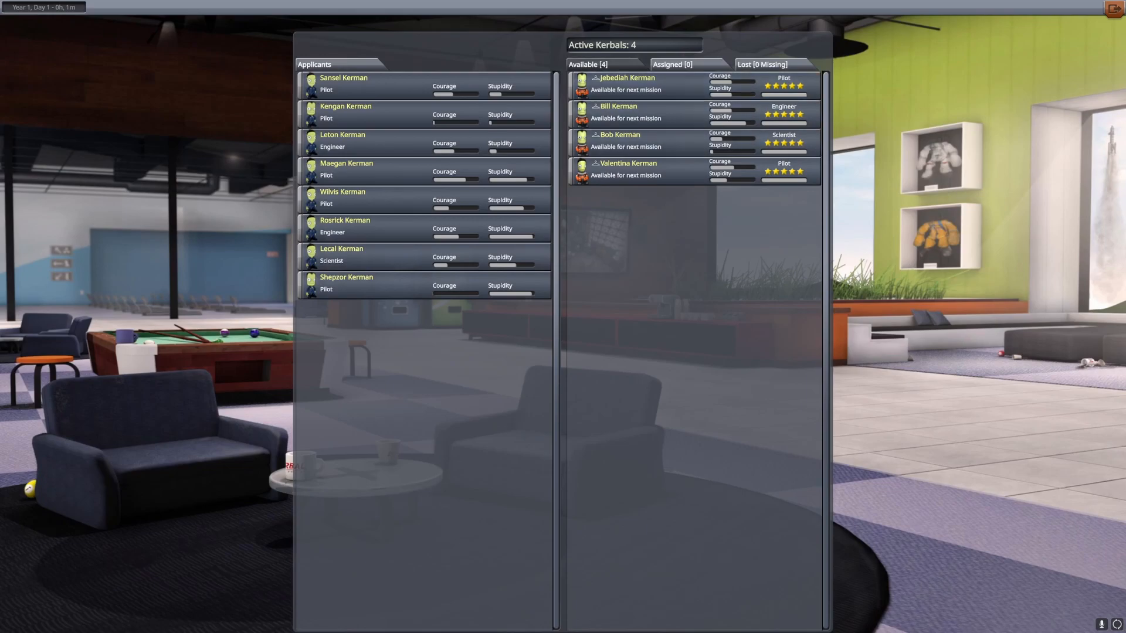